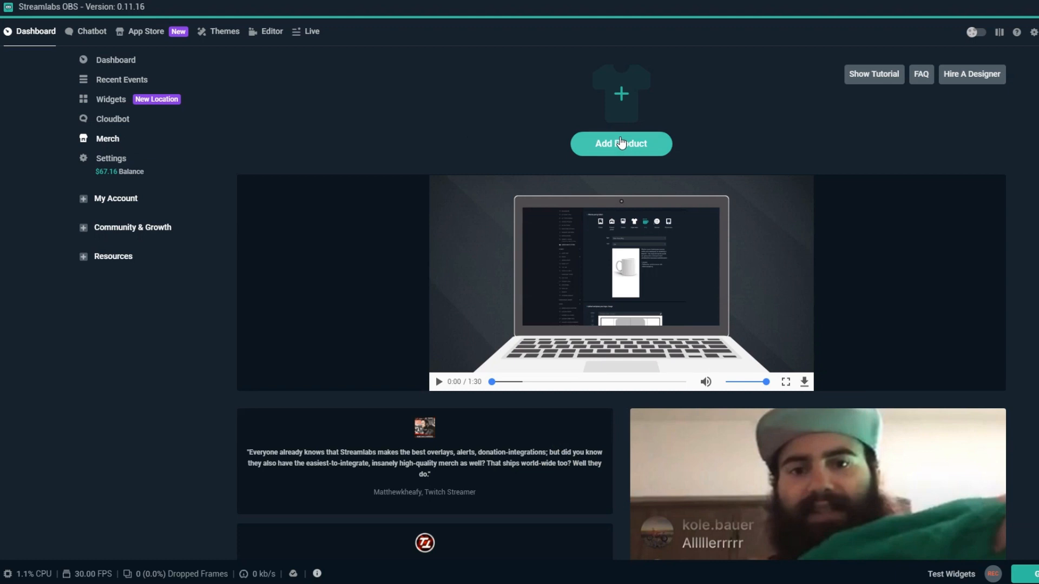
Step: Create a new merch product, try Upper Wear shirts, then settle on an 11oz White Glossy Mug
click(620, 143)
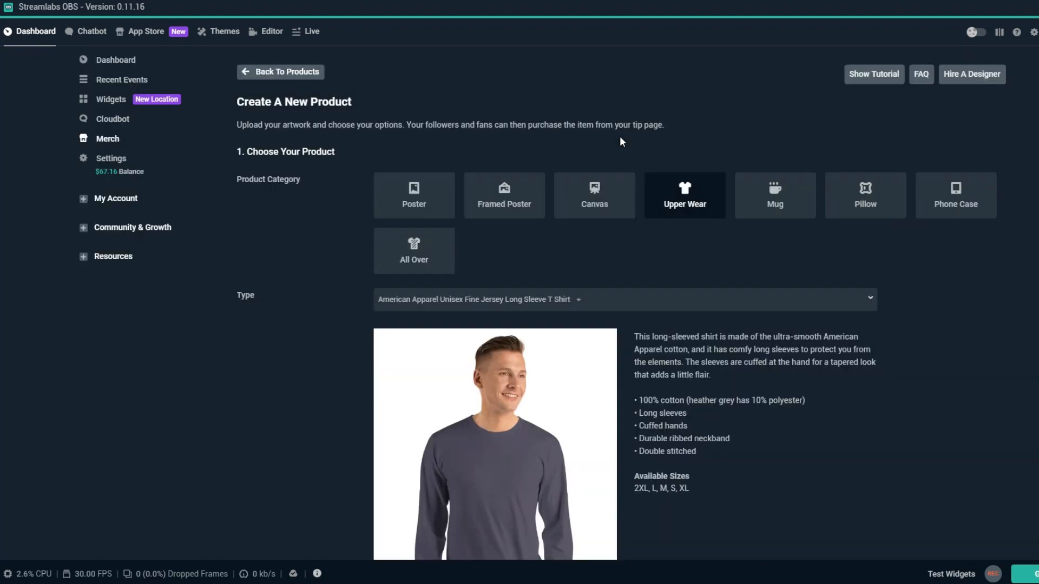
click(623, 299)
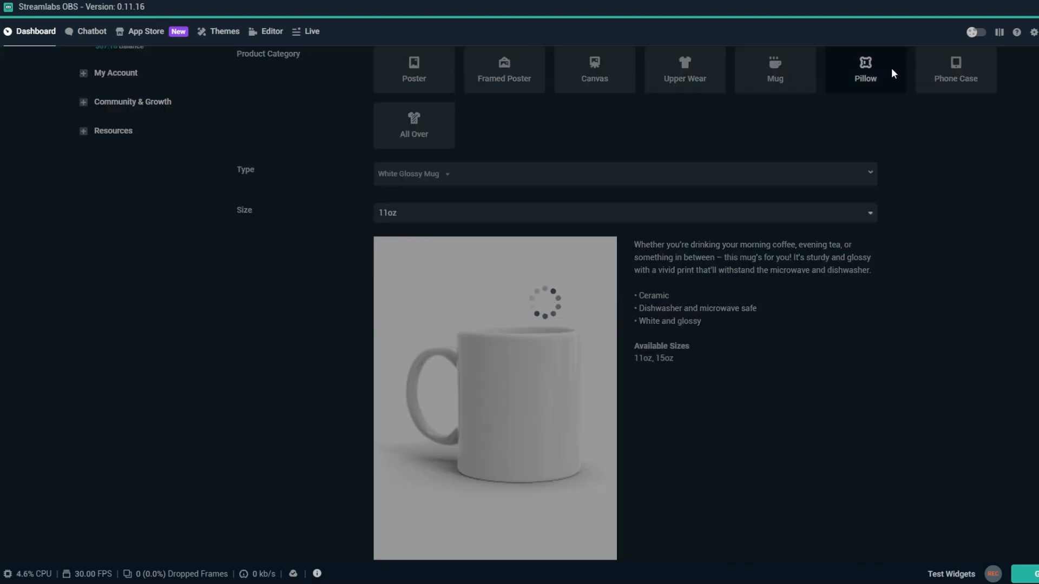
click(955, 69)
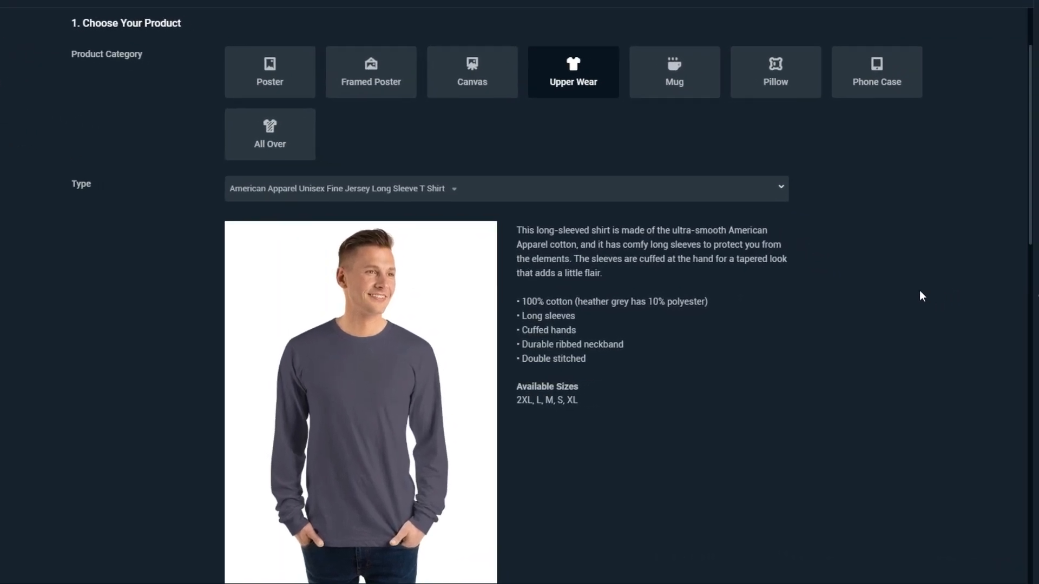
click(505, 188)
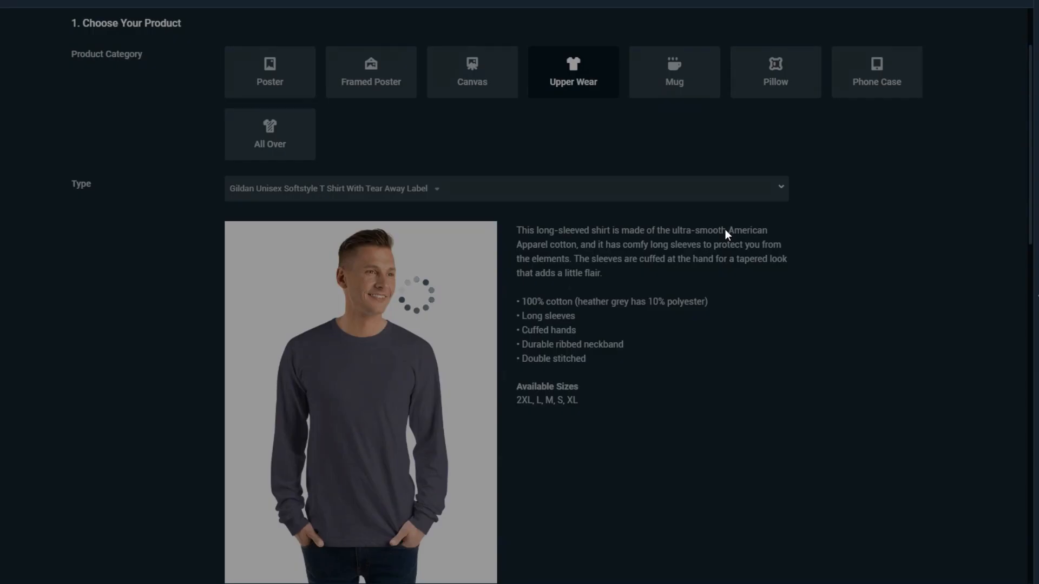
click(674, 72)
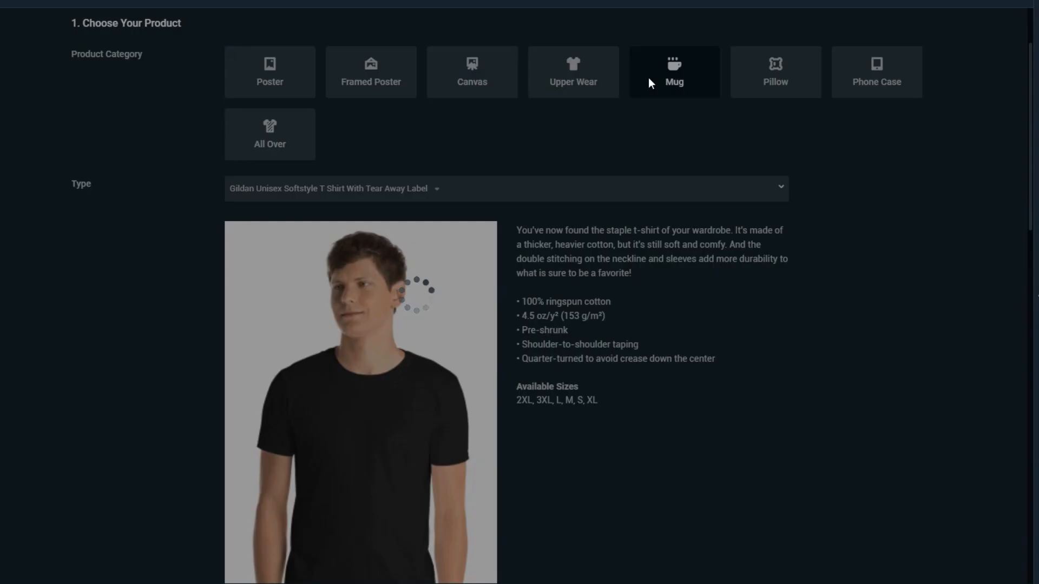
click(673, 72)
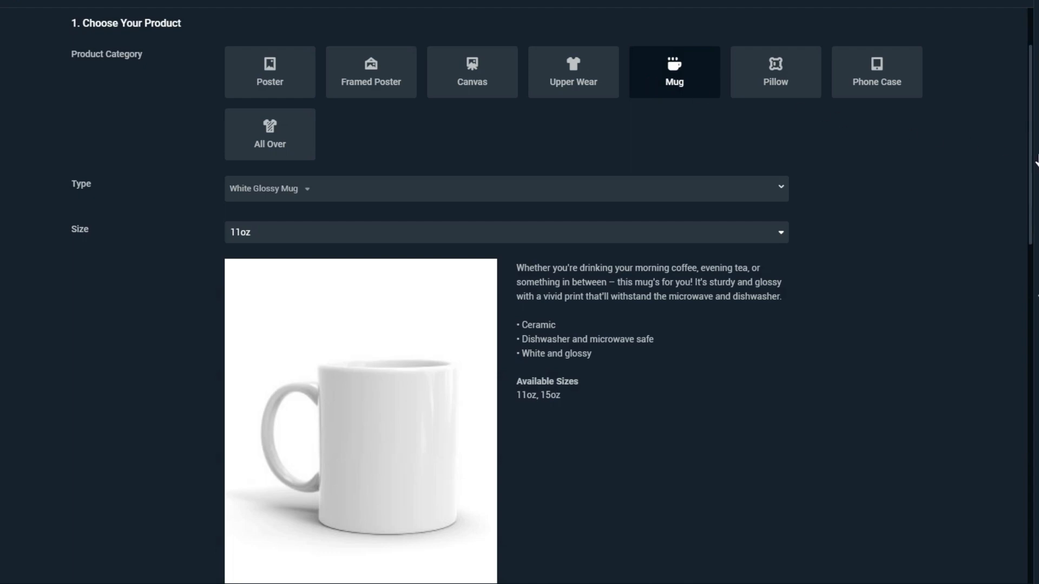
mouse_move(1031, 161)
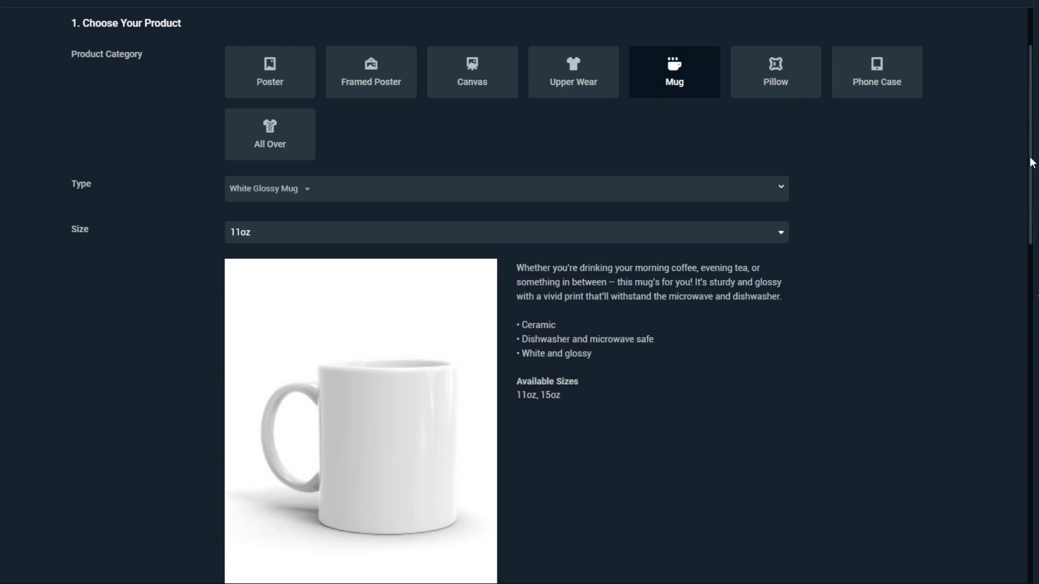
Step: Confirm the limited-edition sale dates 03/19–04/02 and set the mug's price to 20
scroll(down, 3)
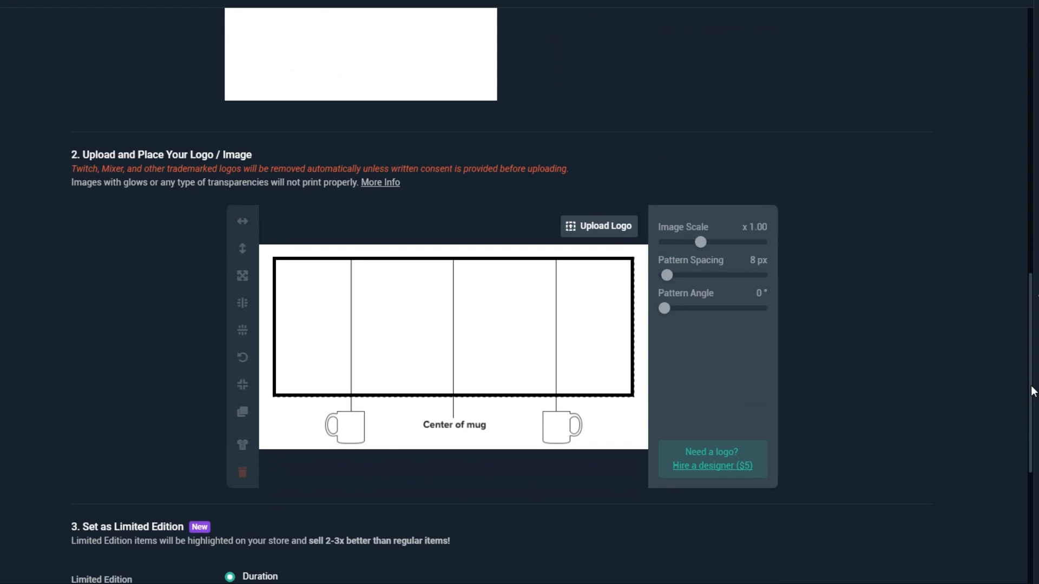
scroll(down, 3)
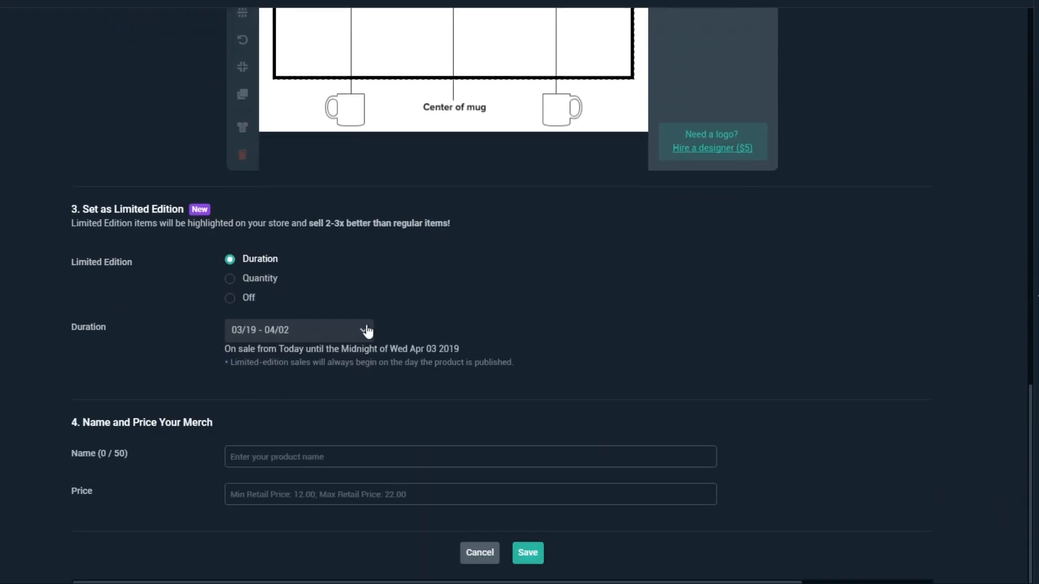
click(299, 330)
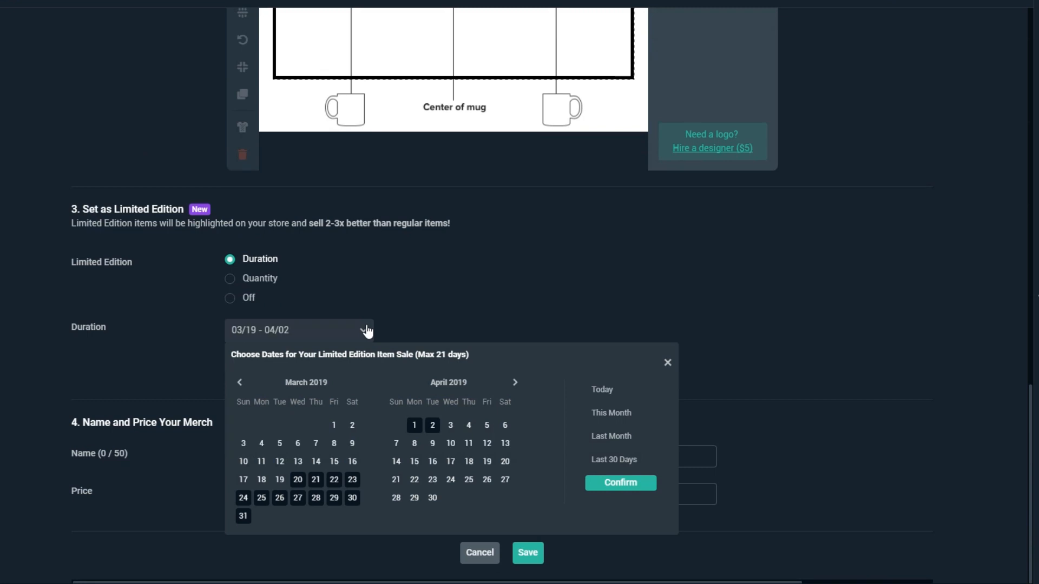
click(619, 483)
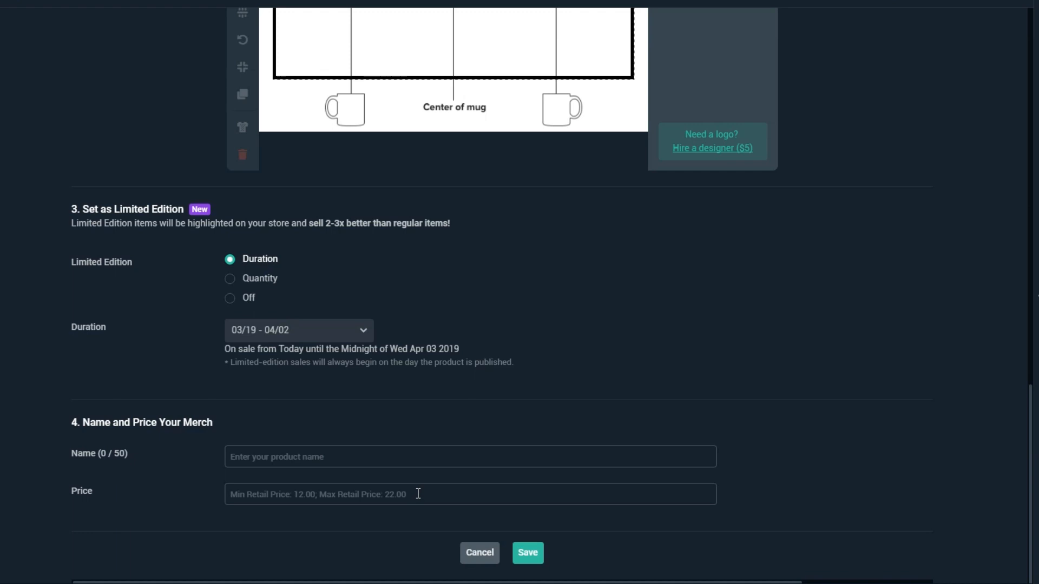
text(20)
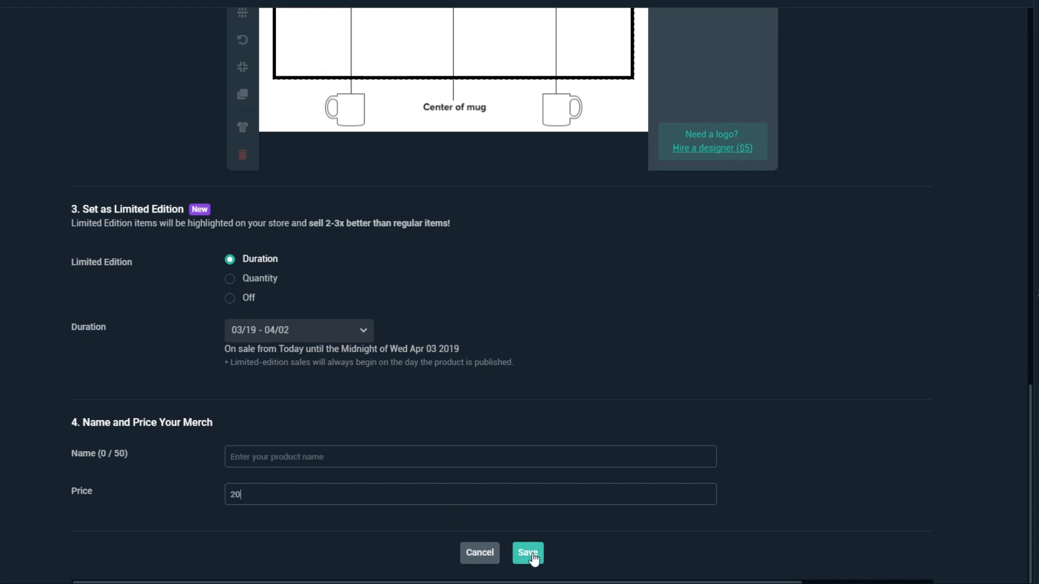
click(527, 553)
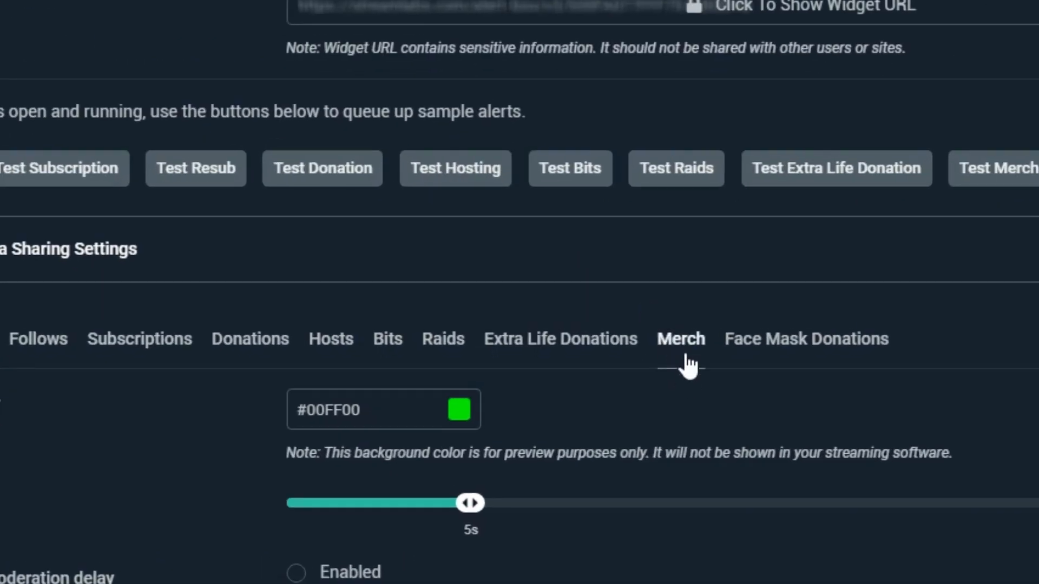
Step: Show the Merch alert settings before viewing the fan storefront's Kiwi shirt listing
click(996, 167)
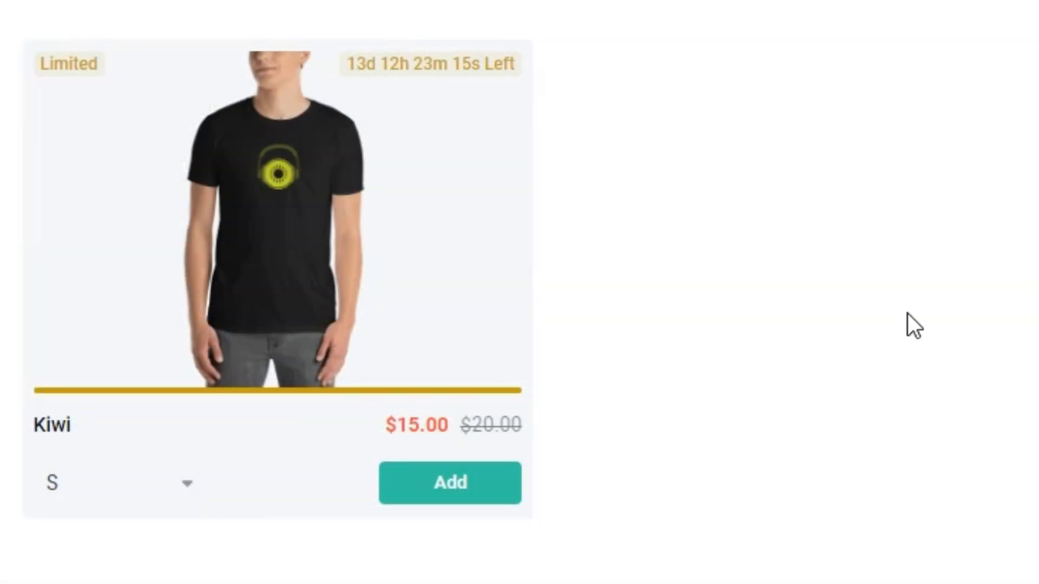
Step: Add a size L Kiwi shirt at $15.00 to the bag and proceed to checkout's shipping details
click(119, 482)
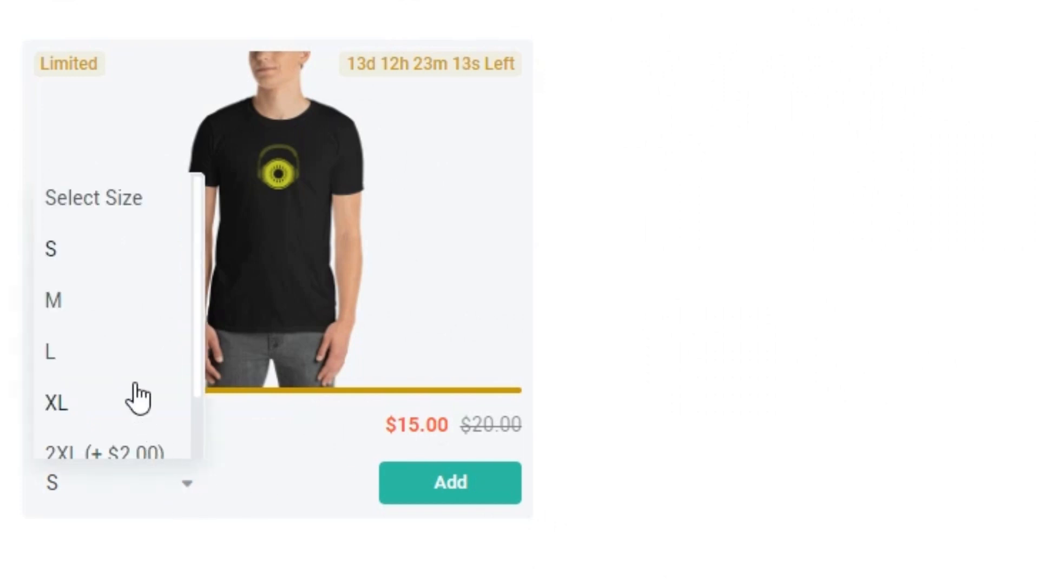
click(48, 352)
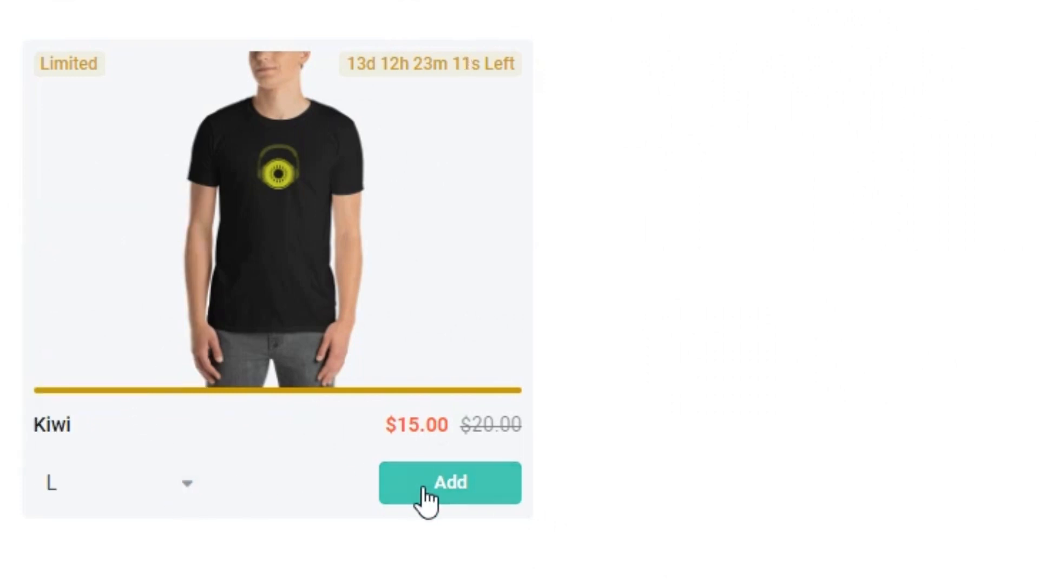
click(450, 483)
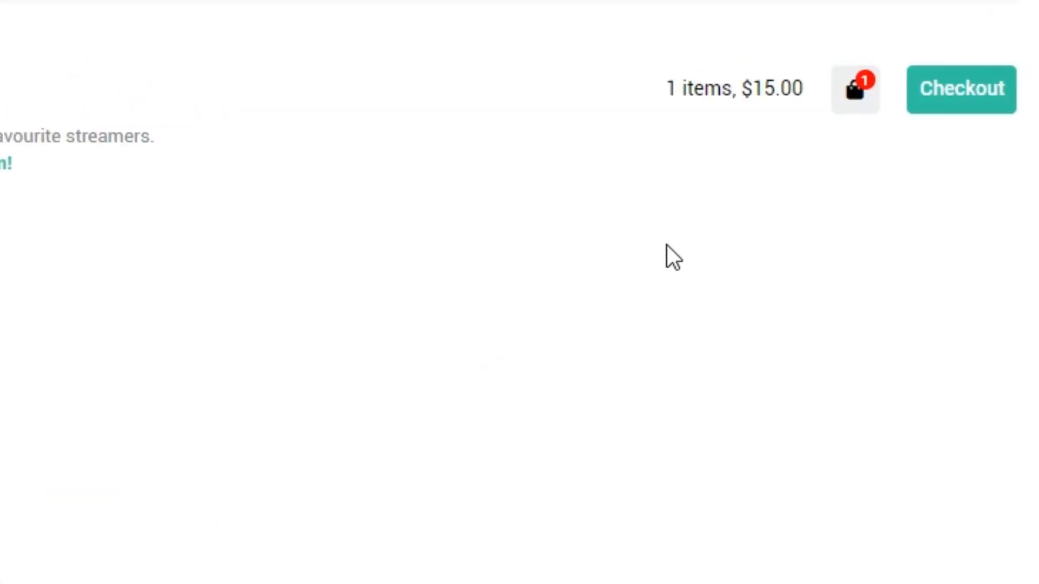
click(855, 88)
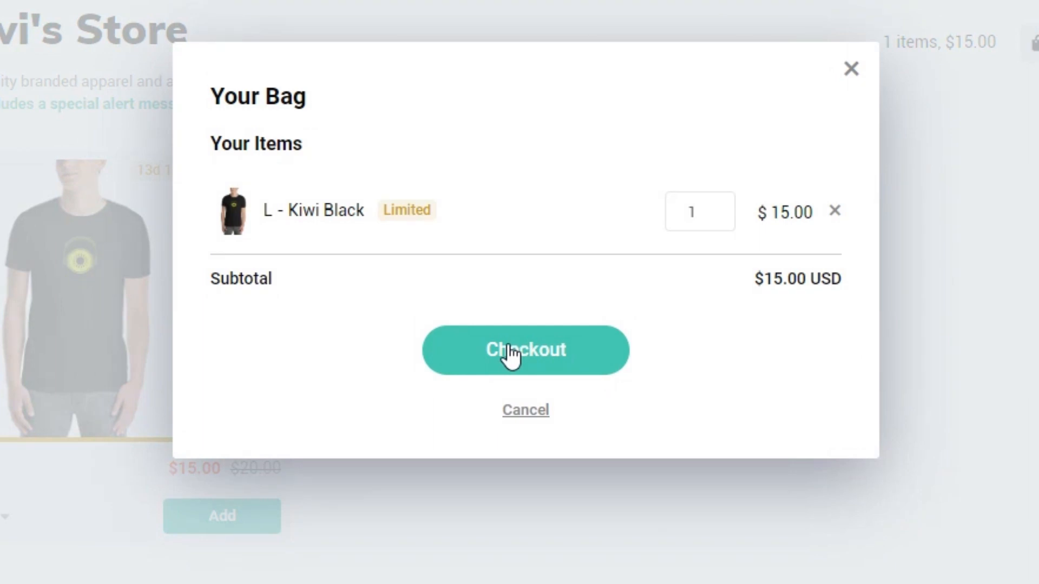
click(525, 350)
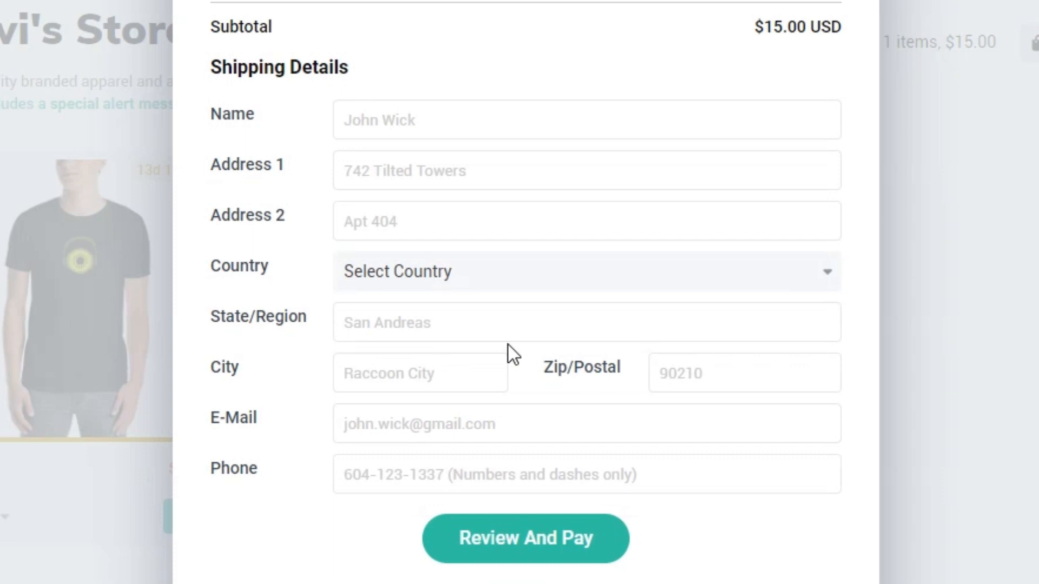
mouse_move(525, 538)
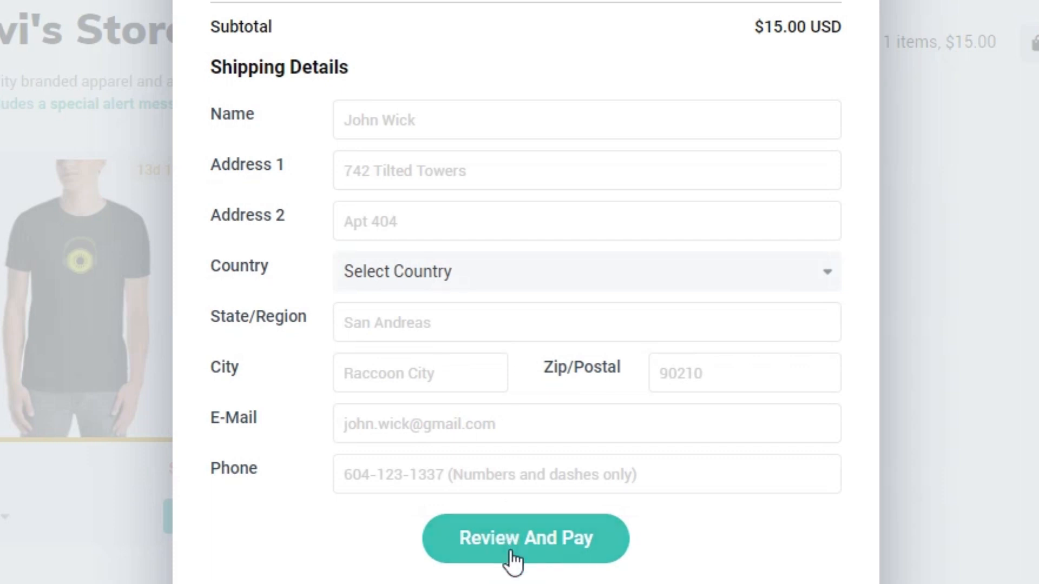